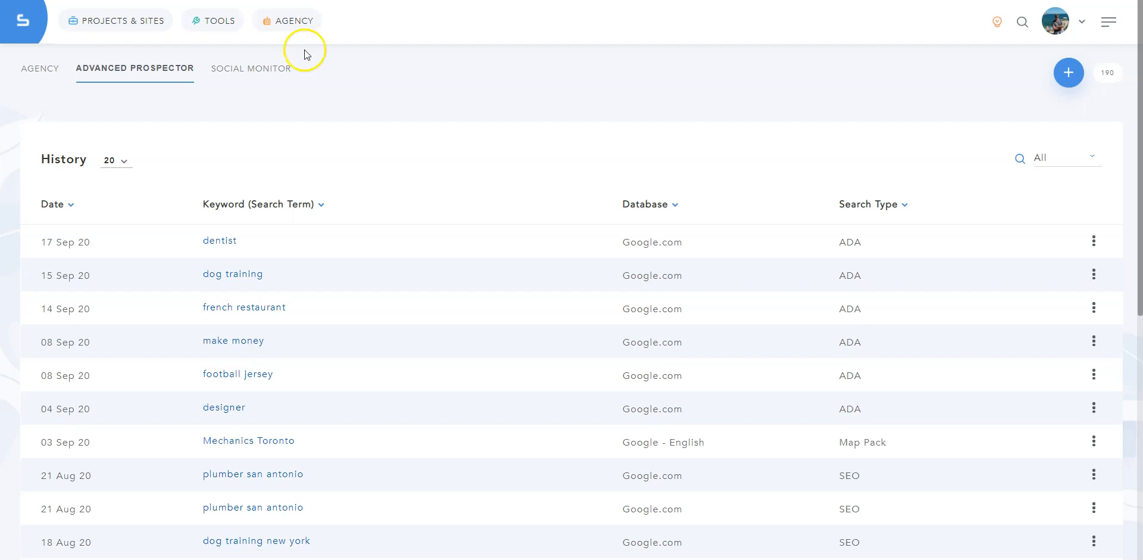
From the Agency menu's Advanced Prospector, show the prospector tool cards
{"action": "left_click", "coordinate": [293, 19]}
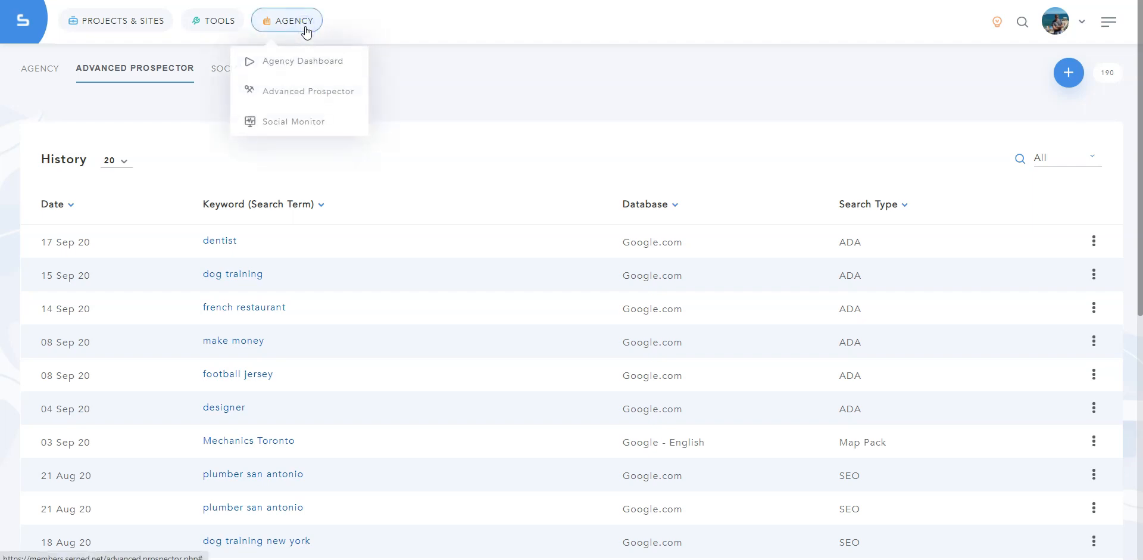
{"action": "left_click", "coordinate": [1068, 72]}
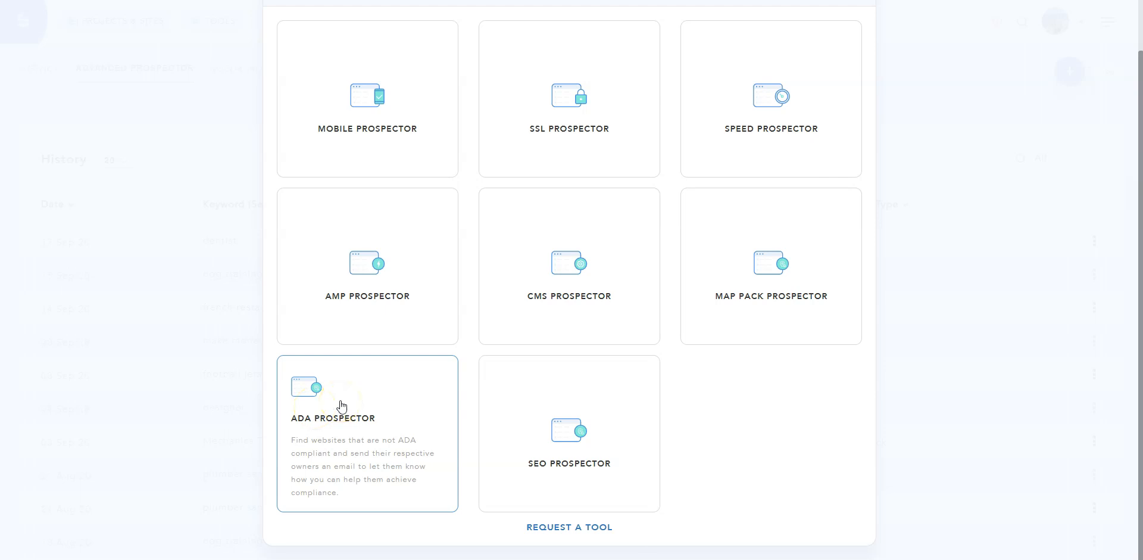
{"action": "left_click", "coordinate": [341, 403]}
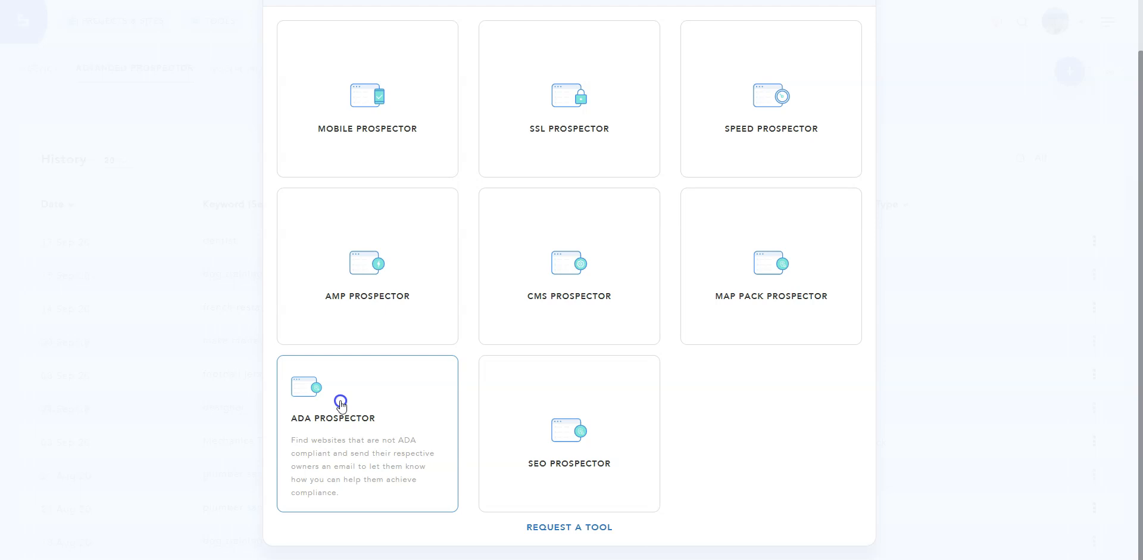
Launch an ADA Prospector scan for 'dentist new york' on Google.com in English
{"action": "left_click", "coordinate": [366, 394]}
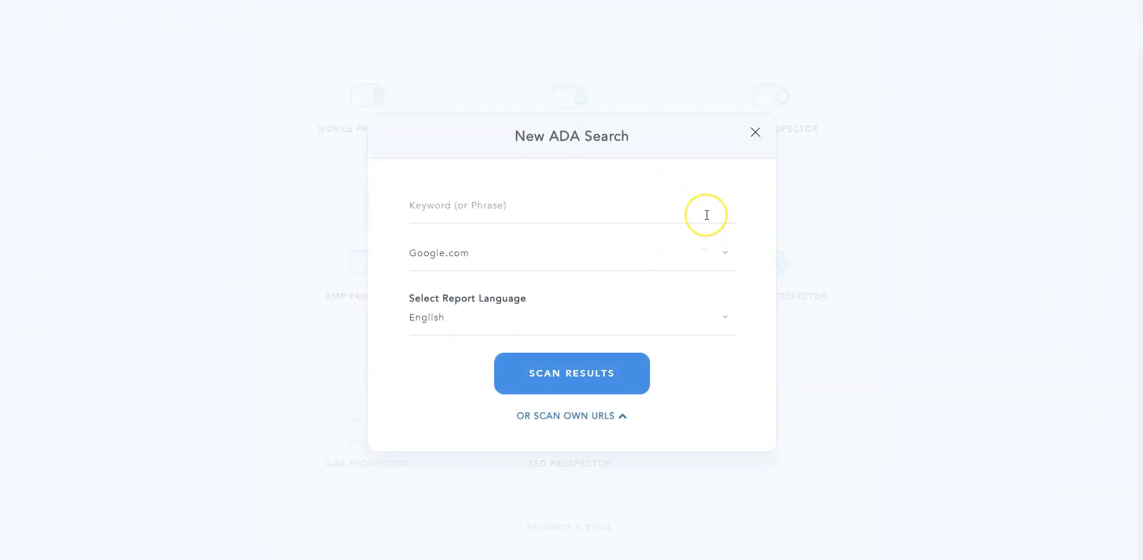
{"action": "type", "text": "dentist new york"}
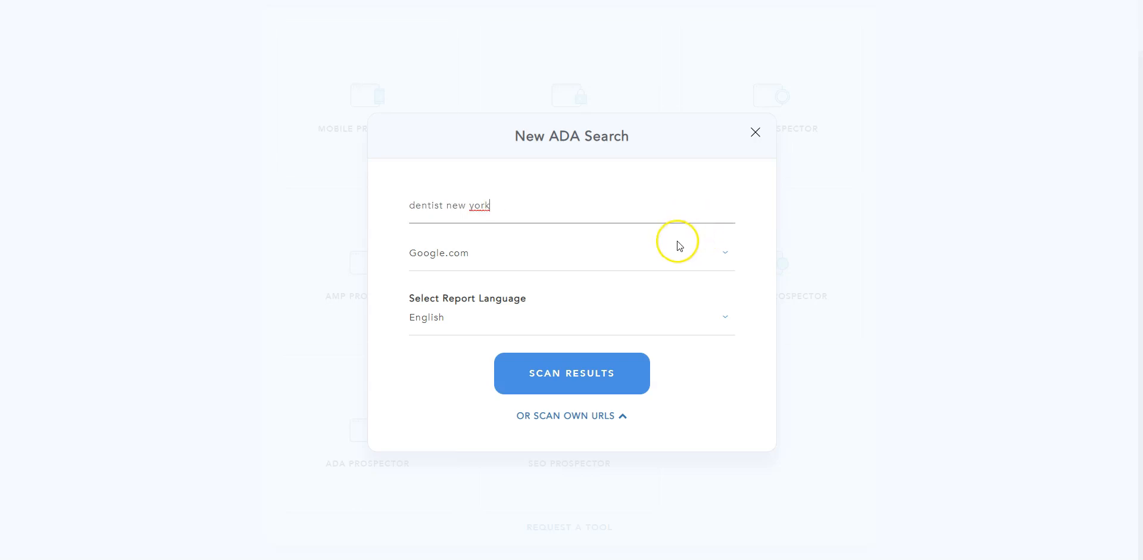
{"action": "mouse_move", "coordinate": [679, 297]}
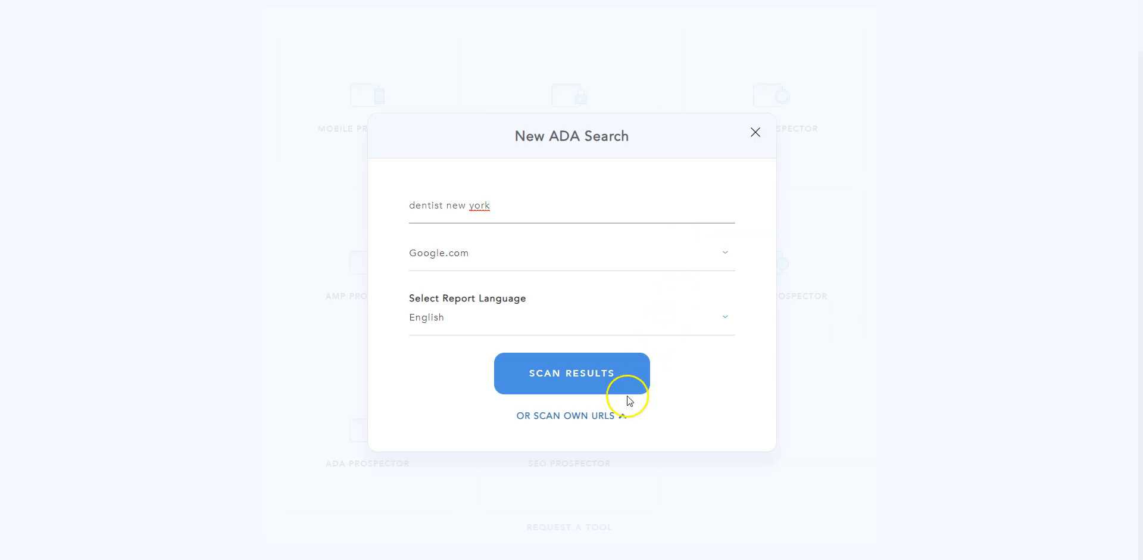
{"action": "left_click", "coordinate": [571, 374]}
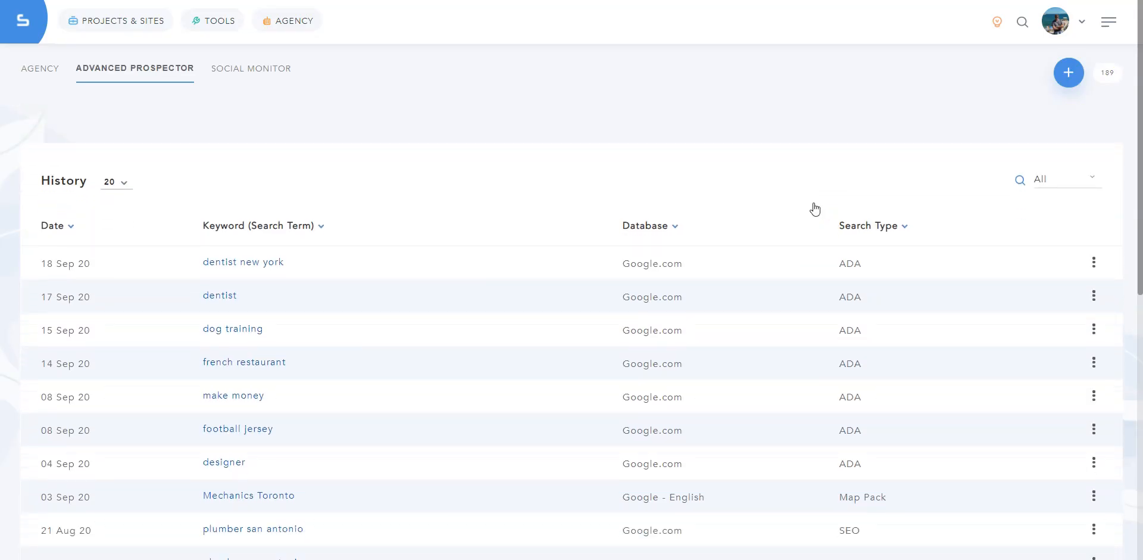
Open the 'dentist new york' scan from History and scroll through the failing sites
{"action": "left_click", "coordinate": [243, 261]}
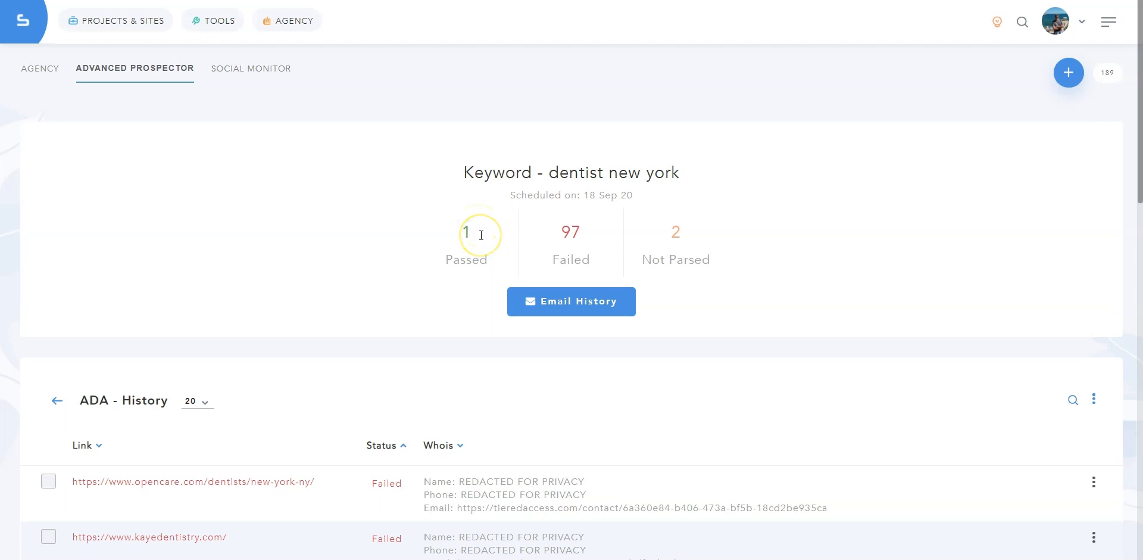
{"action": "scroll", "scroll_direction": "down", "scroll_amount": 3}
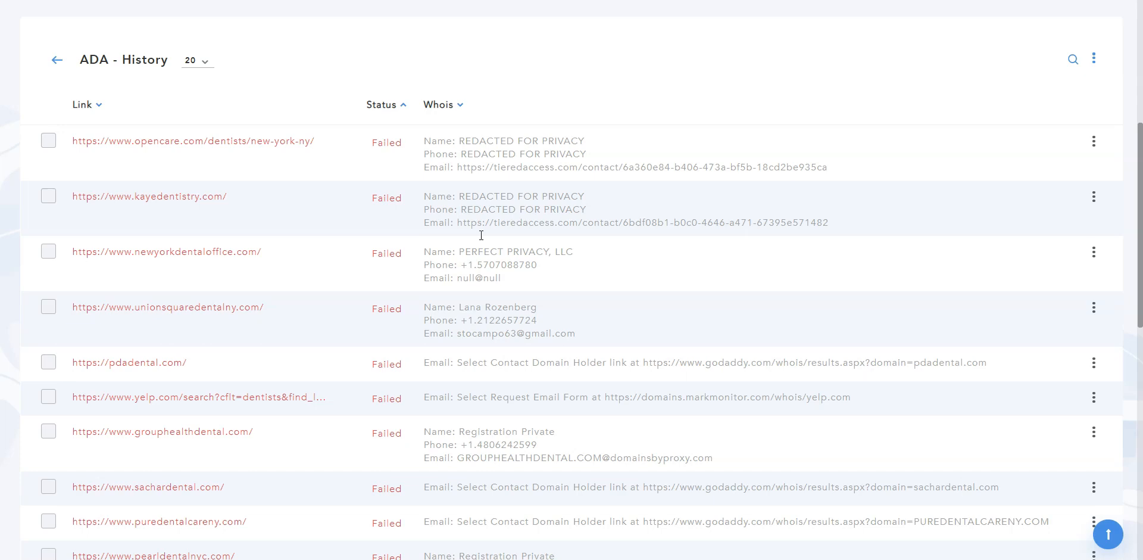
{"action": "scroll", "scroll_direction": "down", "scroll_amount": 3}
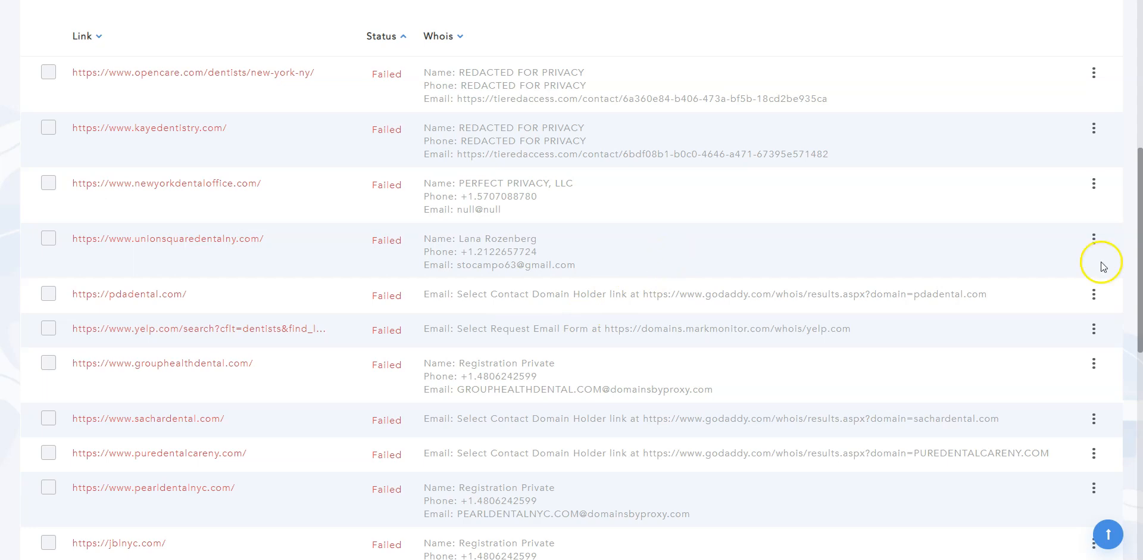
{"action": "mouse_move", "coordinate": [1103, 265]}
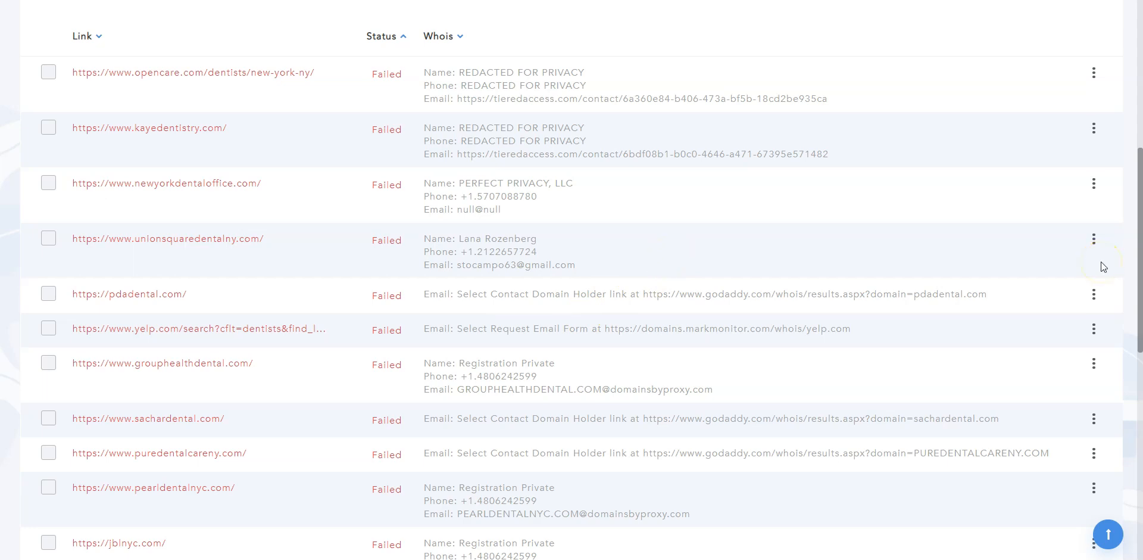
{"action": "left_click", "coordinate": [1094, 238]}
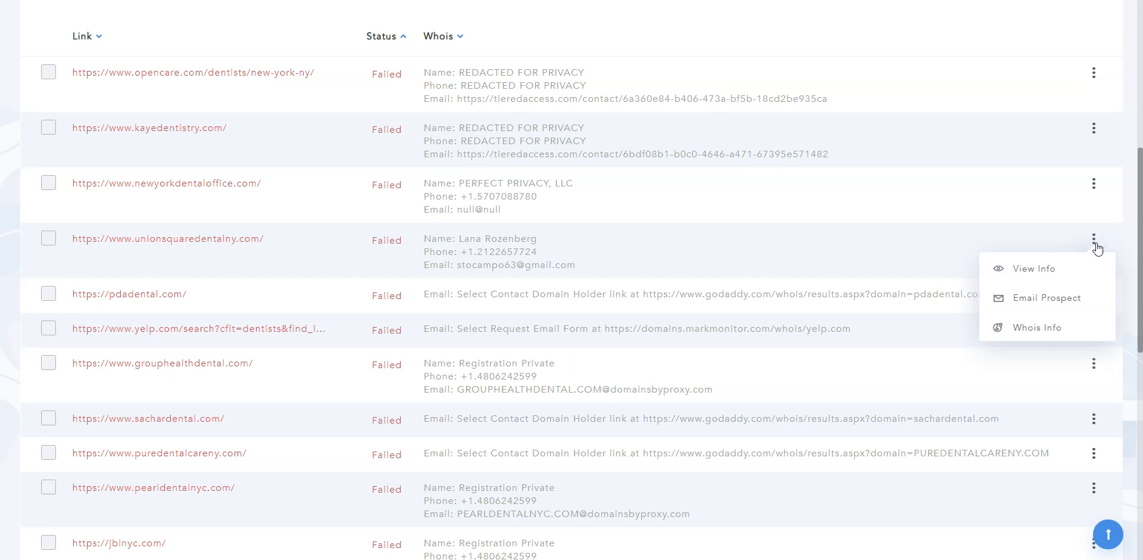
{"action": "left_click", "coordinate": [1032, 268]}
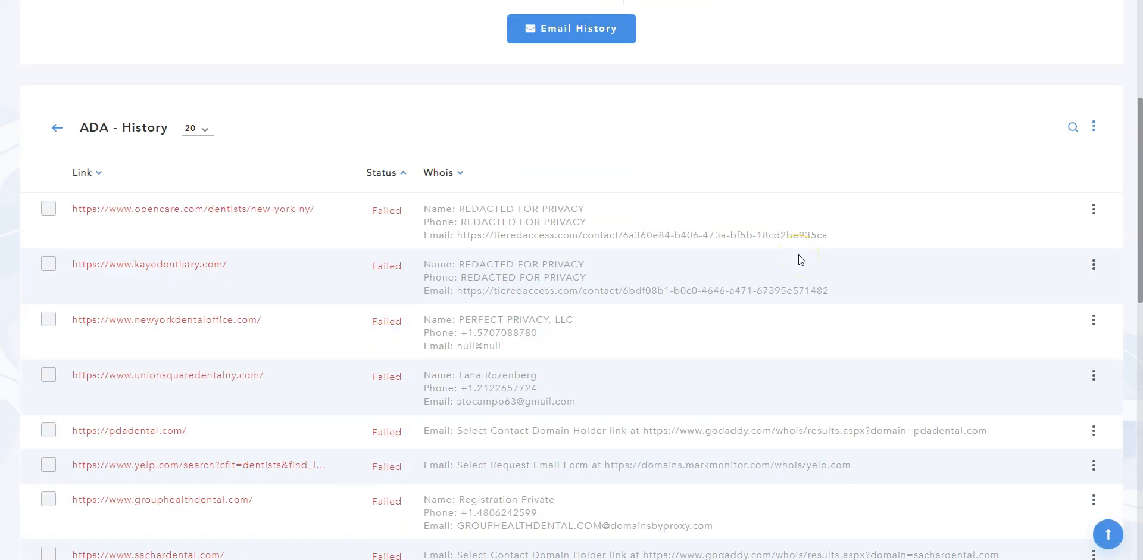
Select pearldentalnyc alongside the other two sites and choose Email/Download Prospects
{"action": "left_click", "coordinate": [49, 375]}
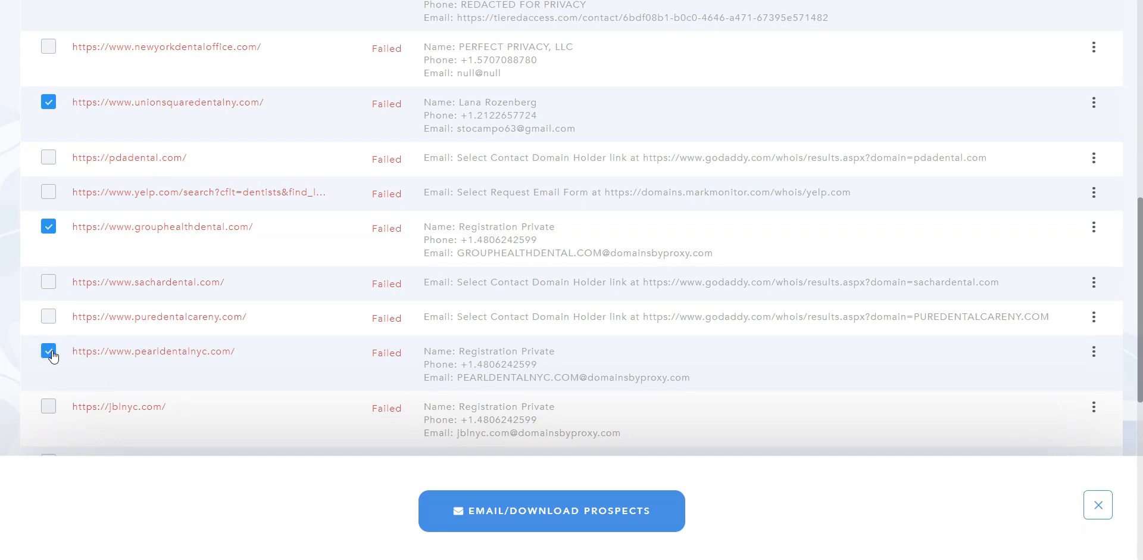
{"action": "left_click", "coordinate": [552, 511]}
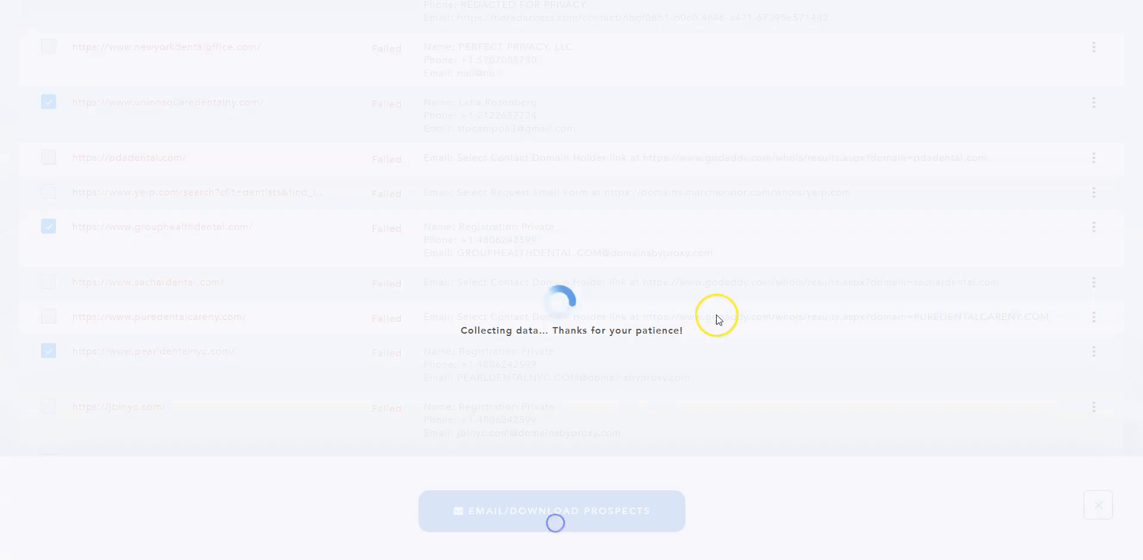
{"action": "left_click", "coordinate": [551, 510]}
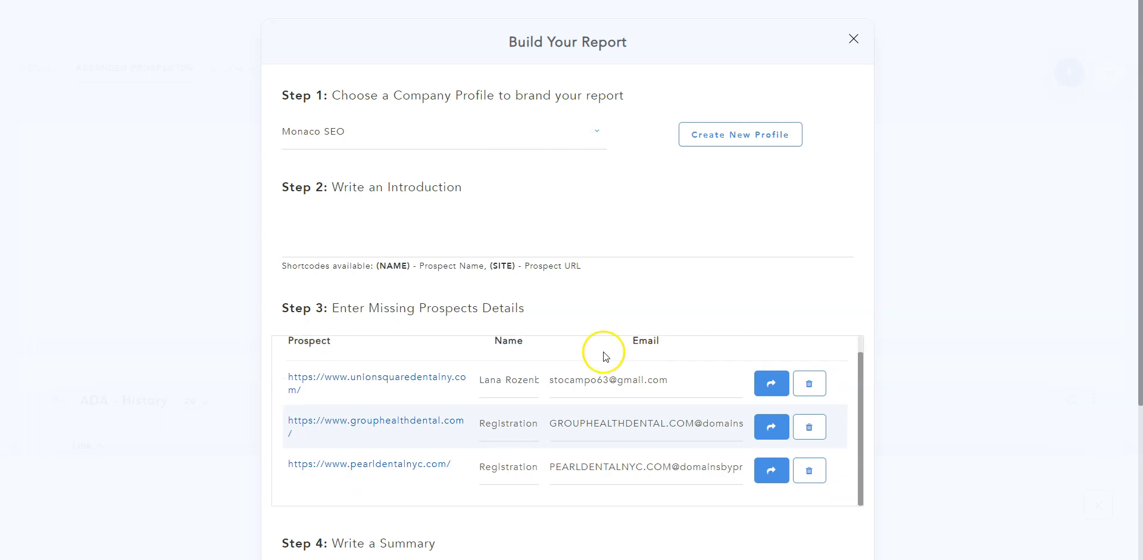
{"action": "mouse_move", "coordinate": [604, 357]}
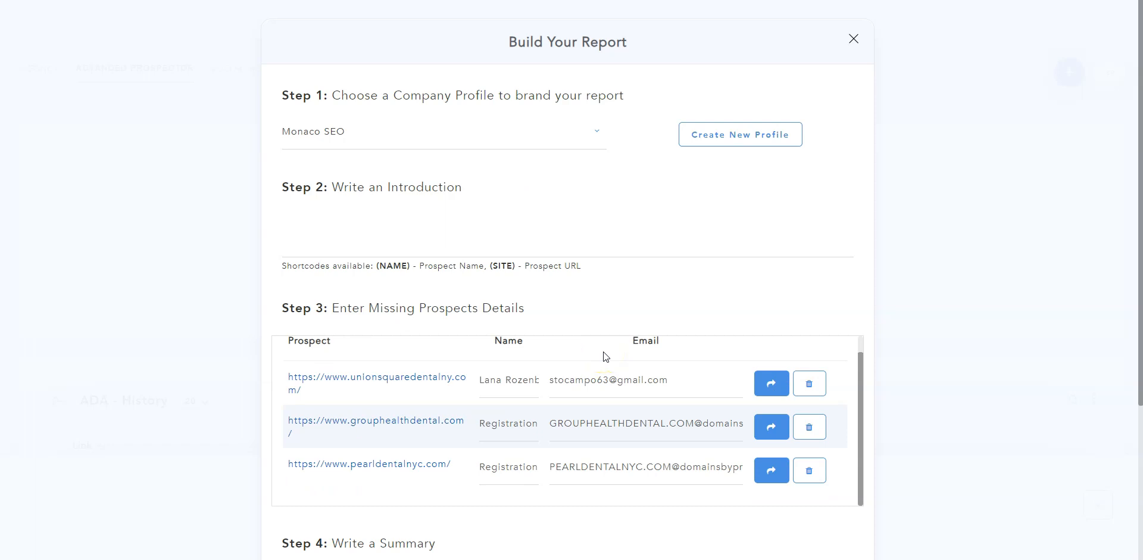
{"action": "mouse_move", "coordinate": [657, 417]}
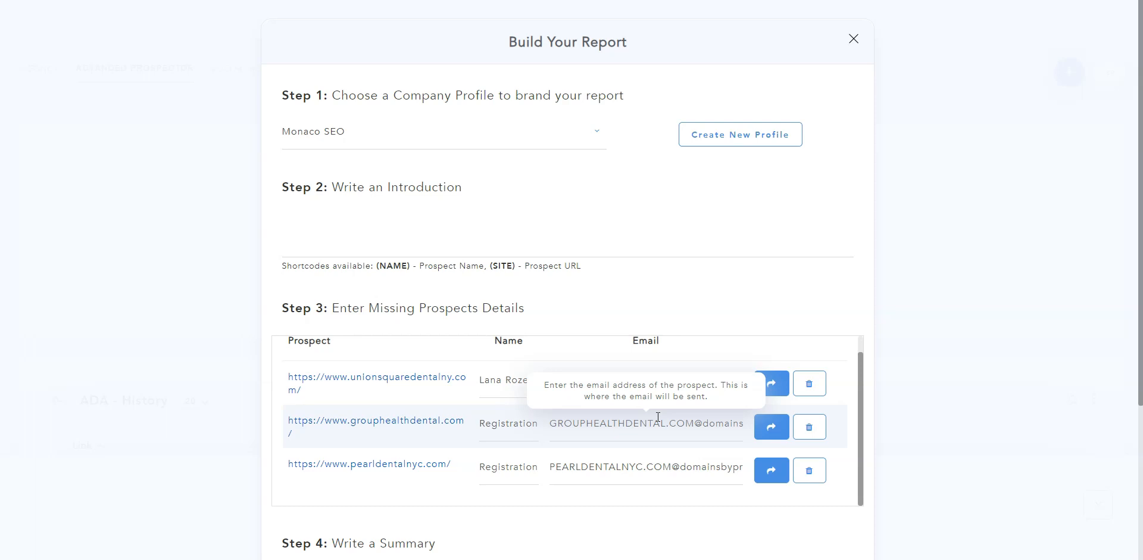
{"action": "left_click", "coordinate": [854, 39]}
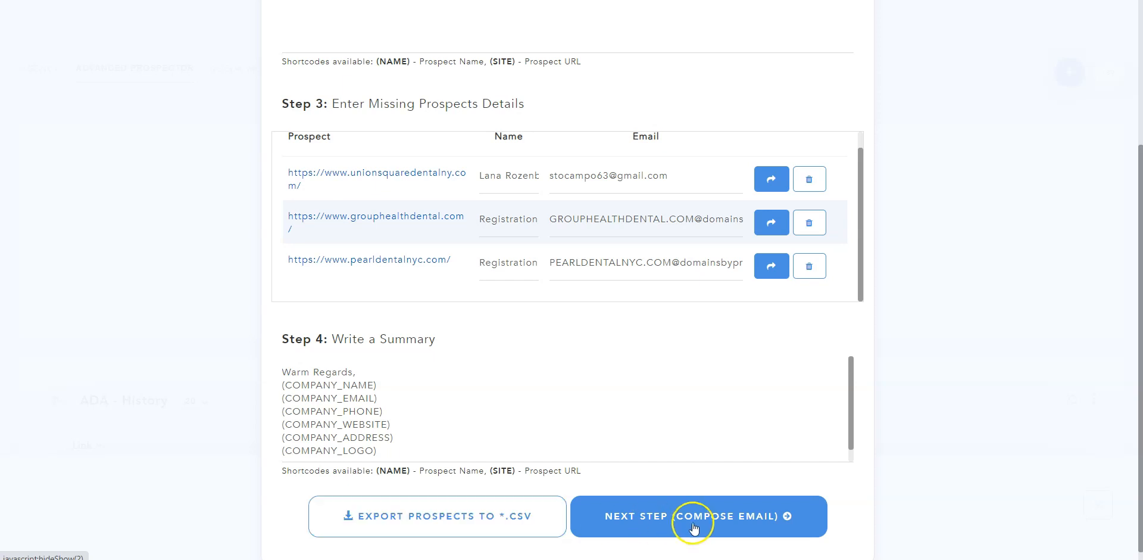
Open the email composer, review the ADA compliance message, and preview it
{"action": "left_click", "coordinate": [696, 517]}
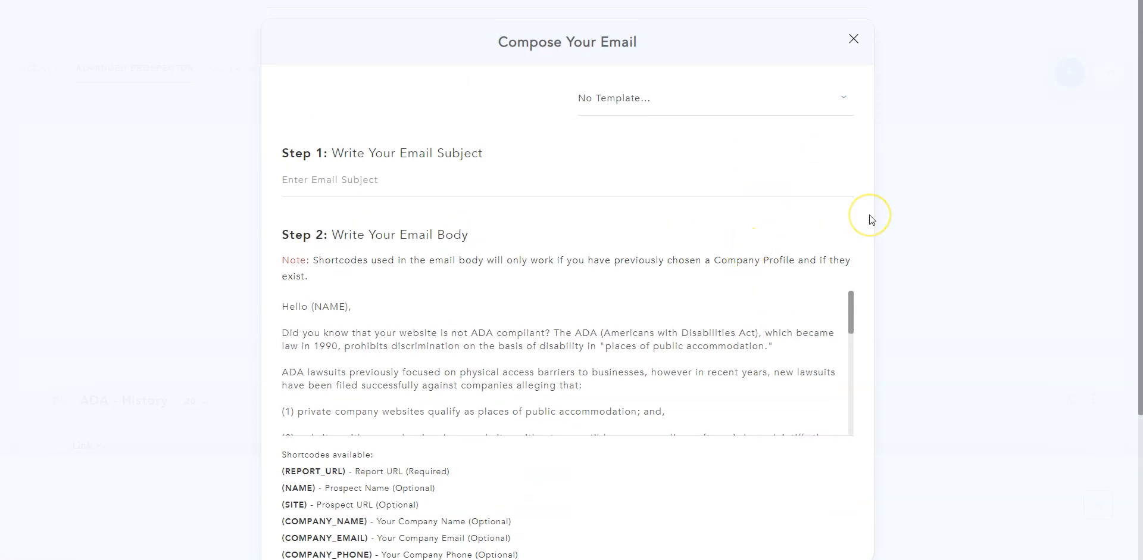
{"action": "mouse_move", "coordinate": [871, 219]}
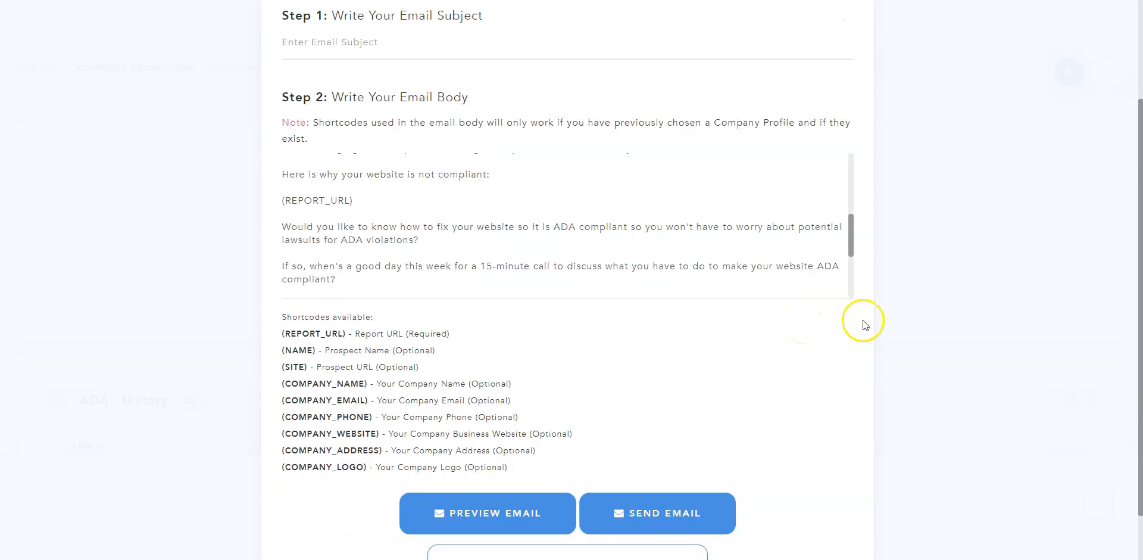
{"action": "scroll", "scroll_direction": "down", "scroll_amount": 3}
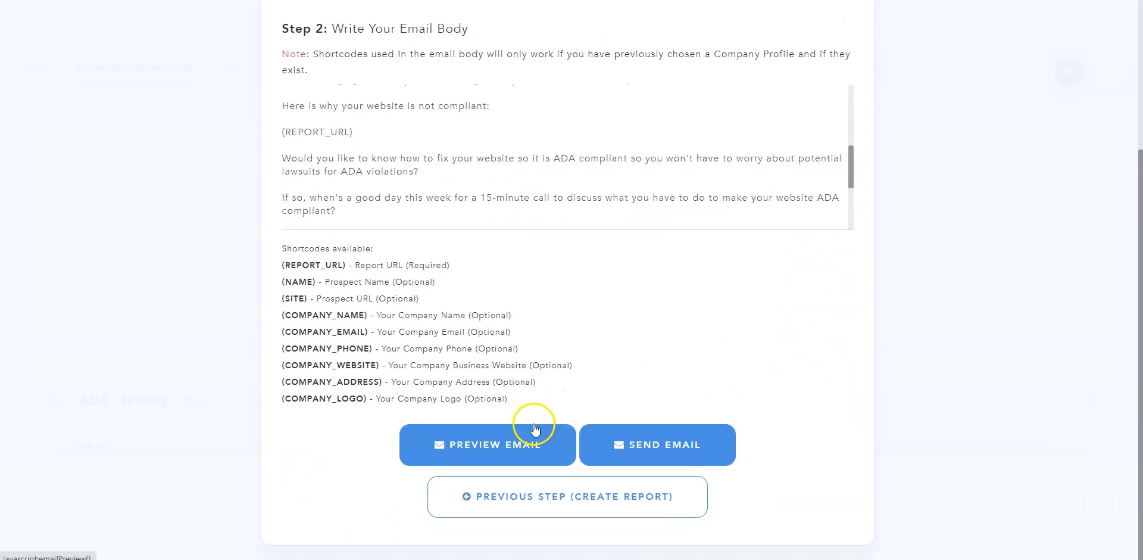
{"action": "left_click", "coordinate": [487, 445]}
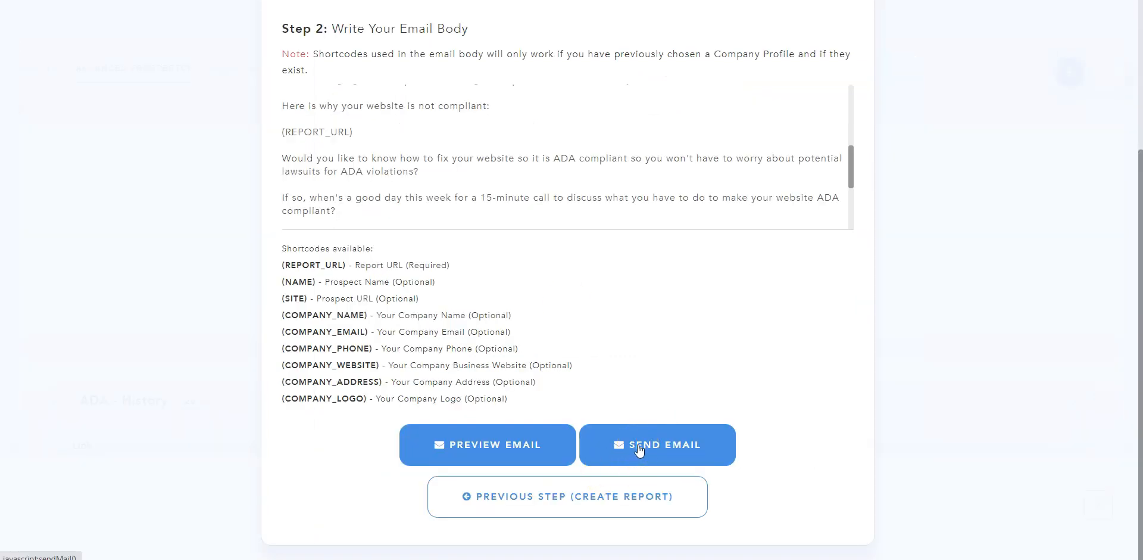
Send the outreach email to the three site owners
{"action": "left_click", "coordinate": [656, 445]}
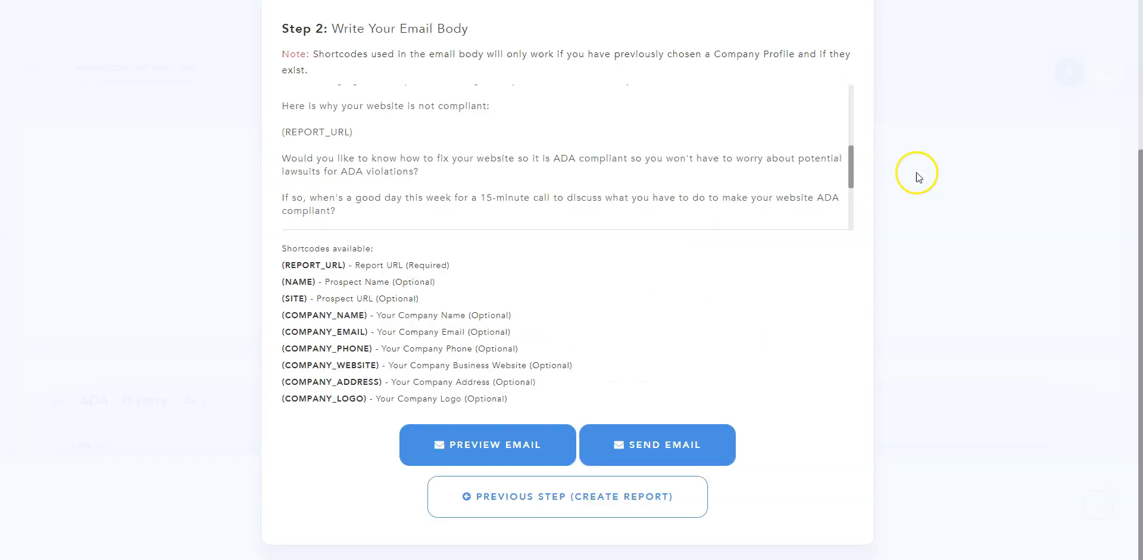
{"action": "mouse_move", "coordinate": [920, 177]}
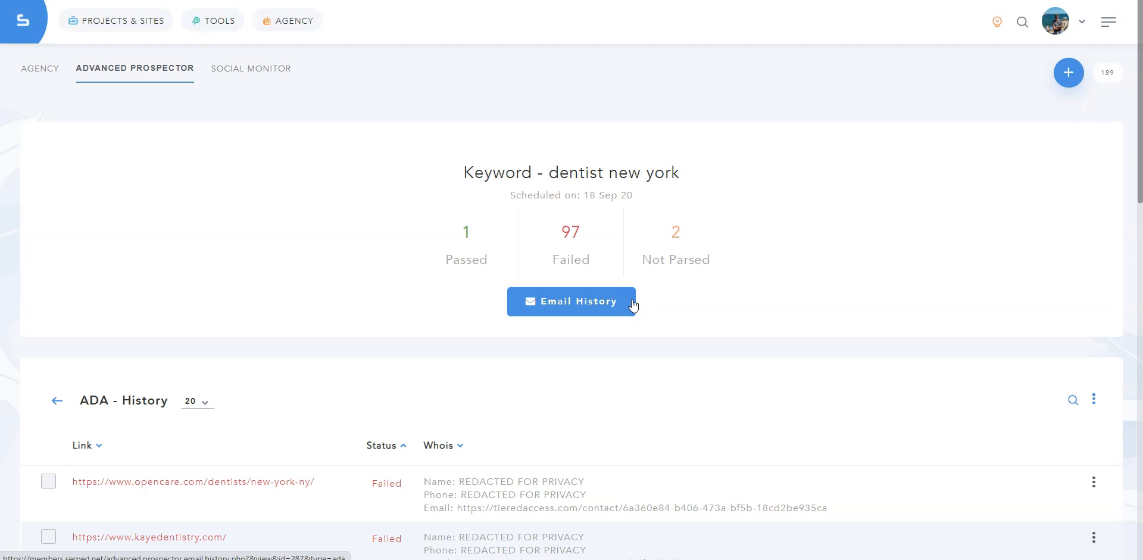
{"action": "mouse_move", "coordinate": [631, 305]}
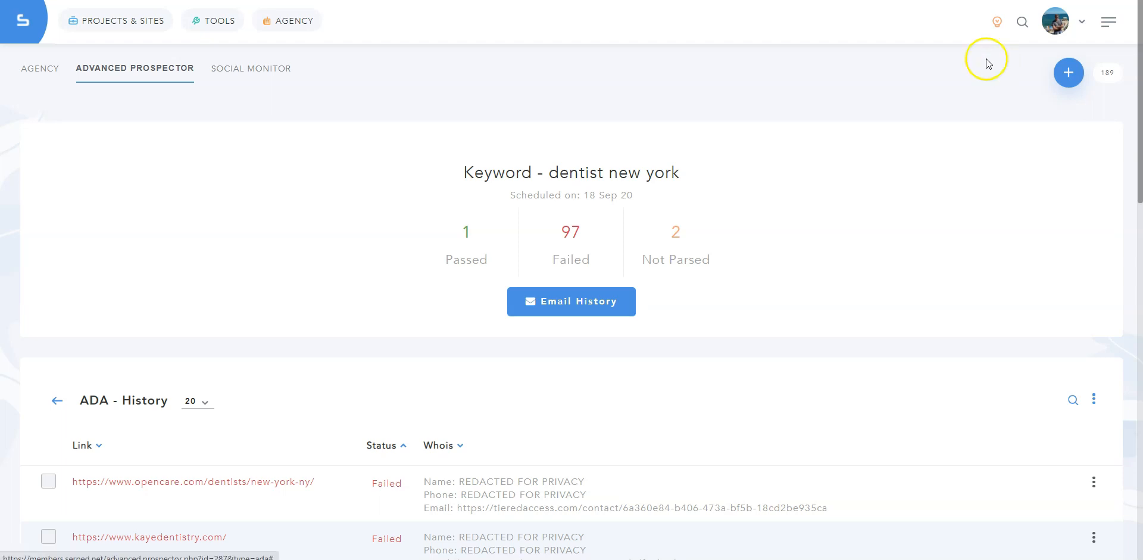
Open the lightbulb help menu with FAQs, wiki, tutorials and tickets
{"action": "left_click", "coordinate": [998, 21]}
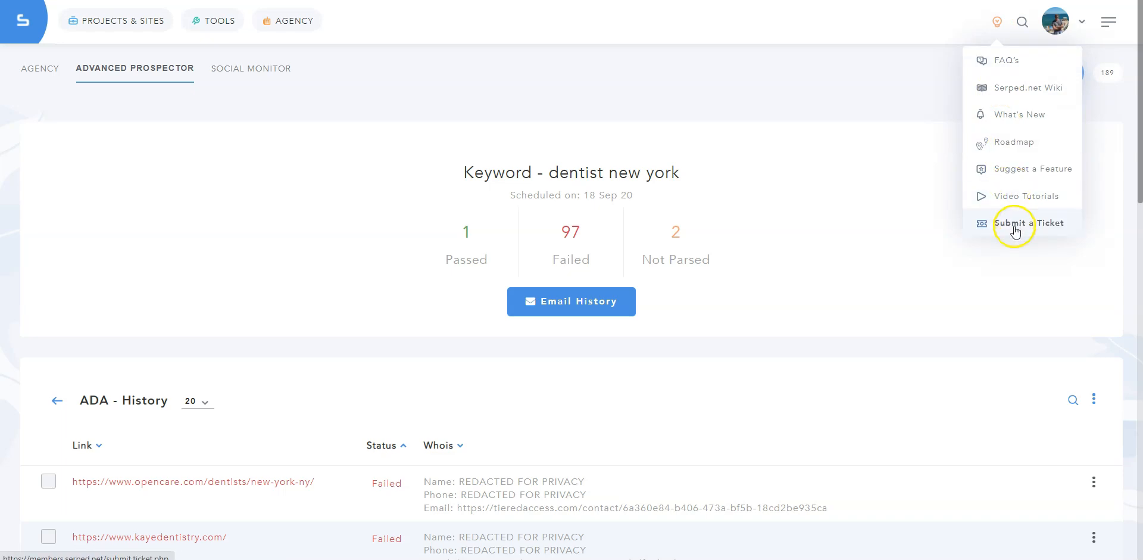